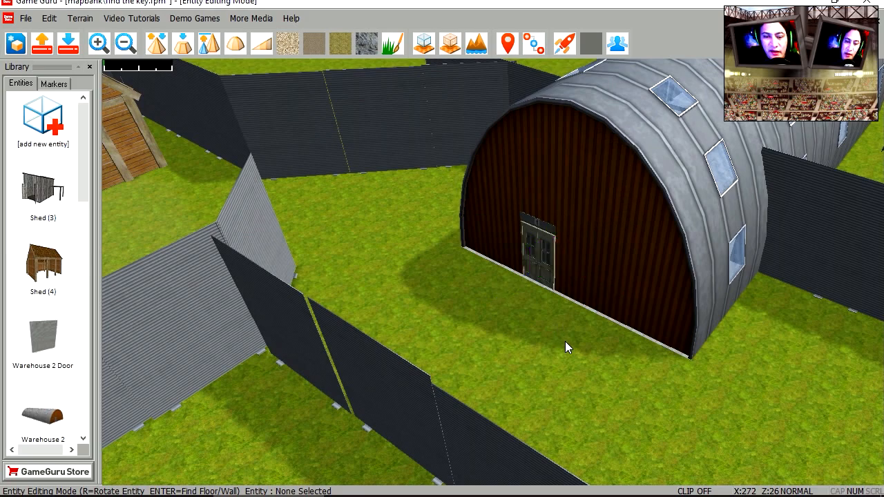
mouse_move(563, 378)
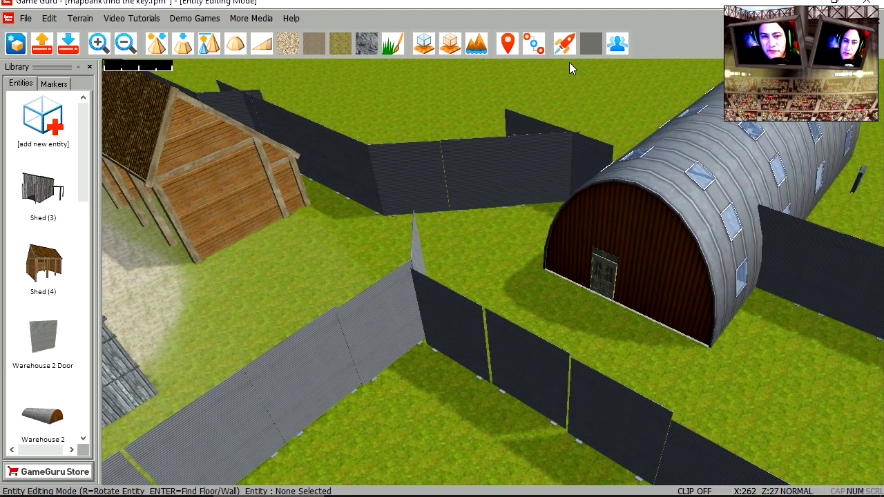
Select the hangar's double door entity to reveal its Position/Rotate/Scale/Properties menu.
left_click(564, 43)
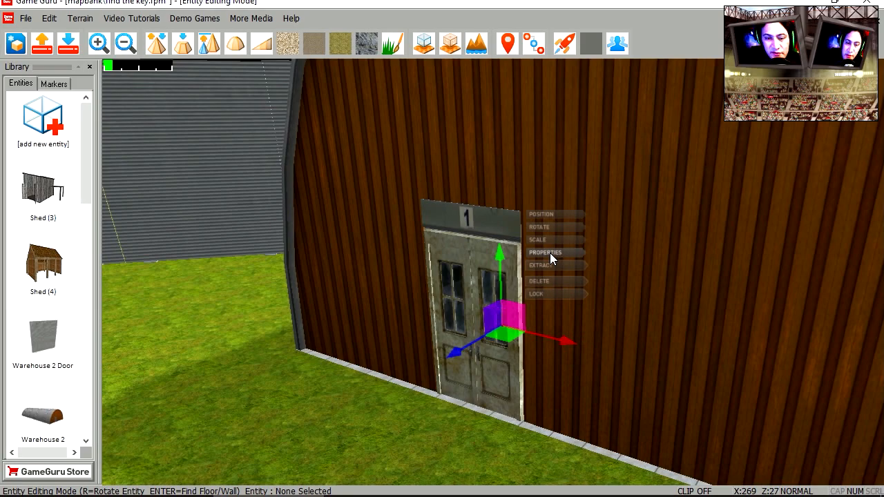
Set the double door's Use Key to 'sparck' and apply the change.
left_click(544, 253)
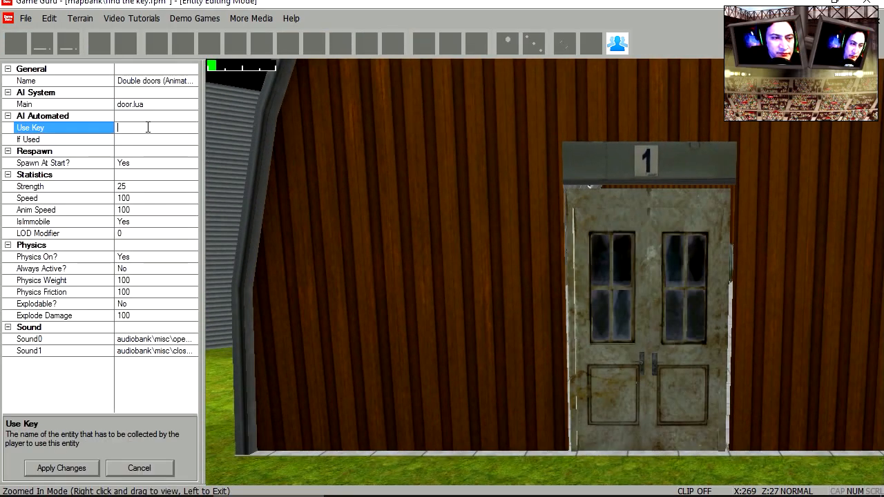
type("sparck")
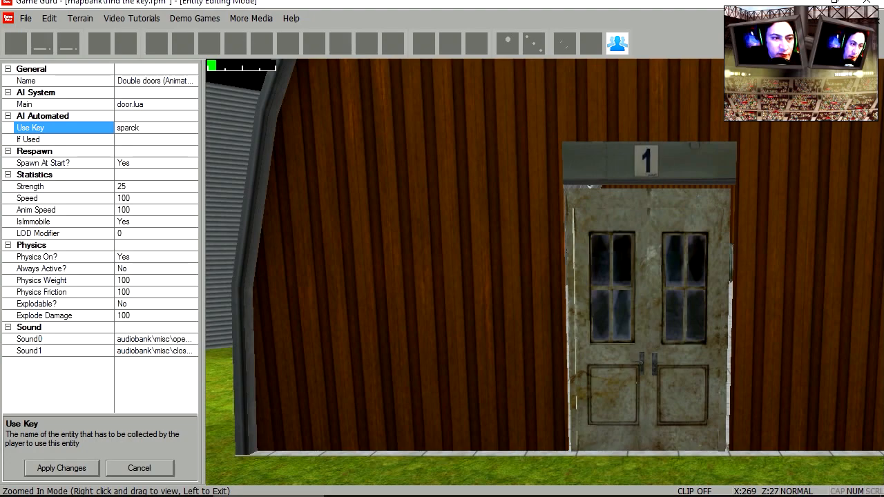
left_click(60, 468)
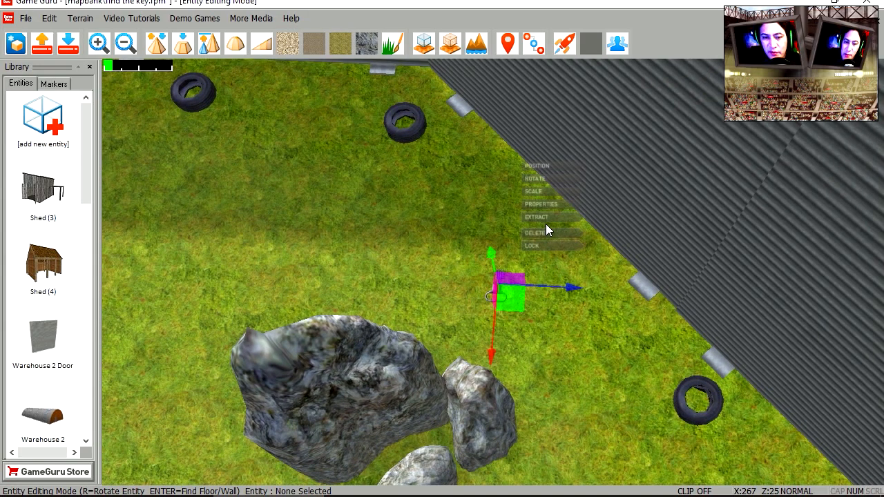
mouse_move(550, 204)
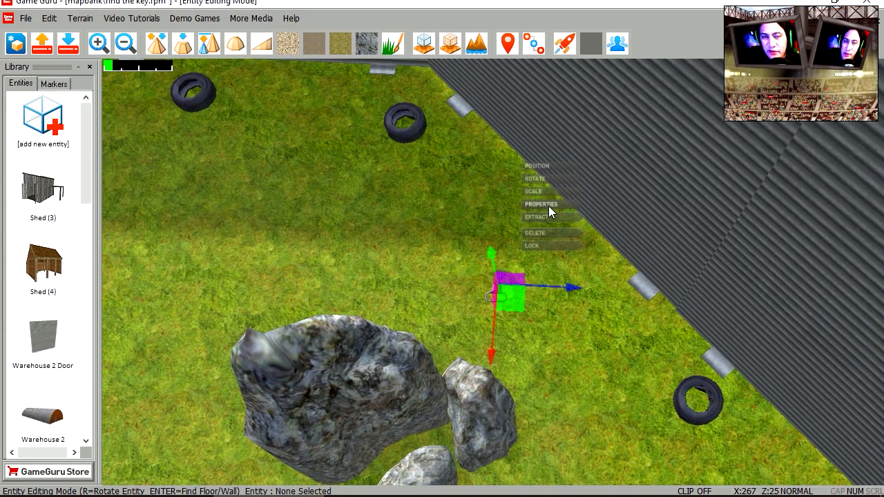
Bring up the Properties panel for the key entity hidden among the rocks.
left_click(542, 204)
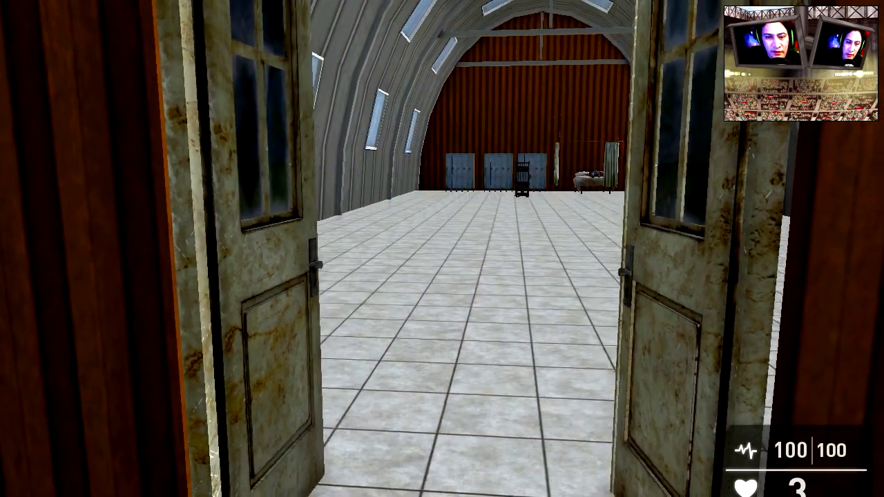
Walk forward through the opened hangar doorway into the tiled interior.
key("w")
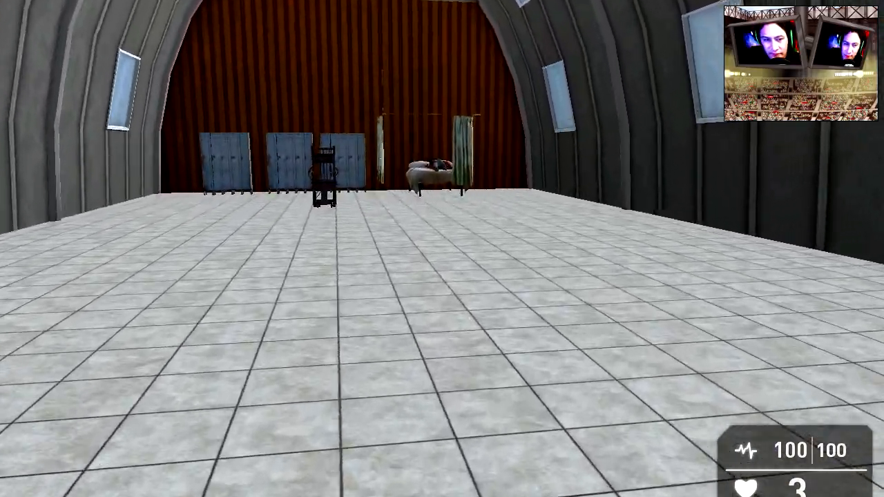